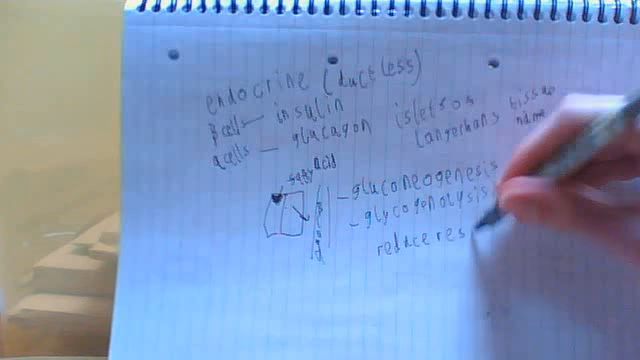
text(respirat)
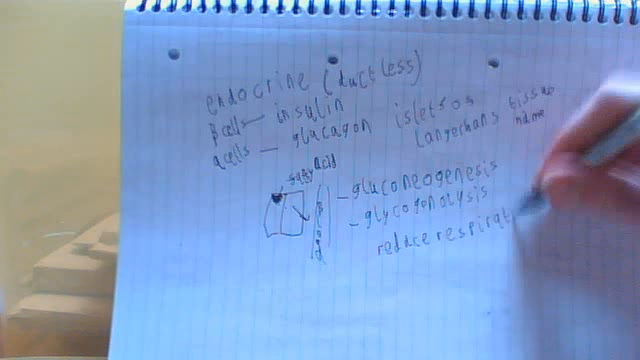